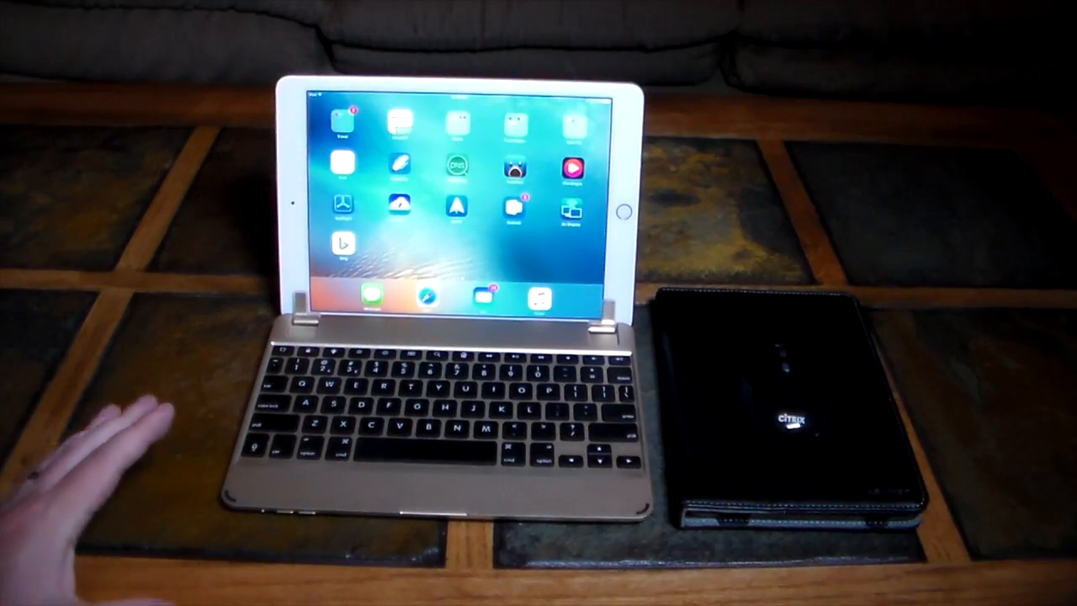
mouse_move(252, 522)
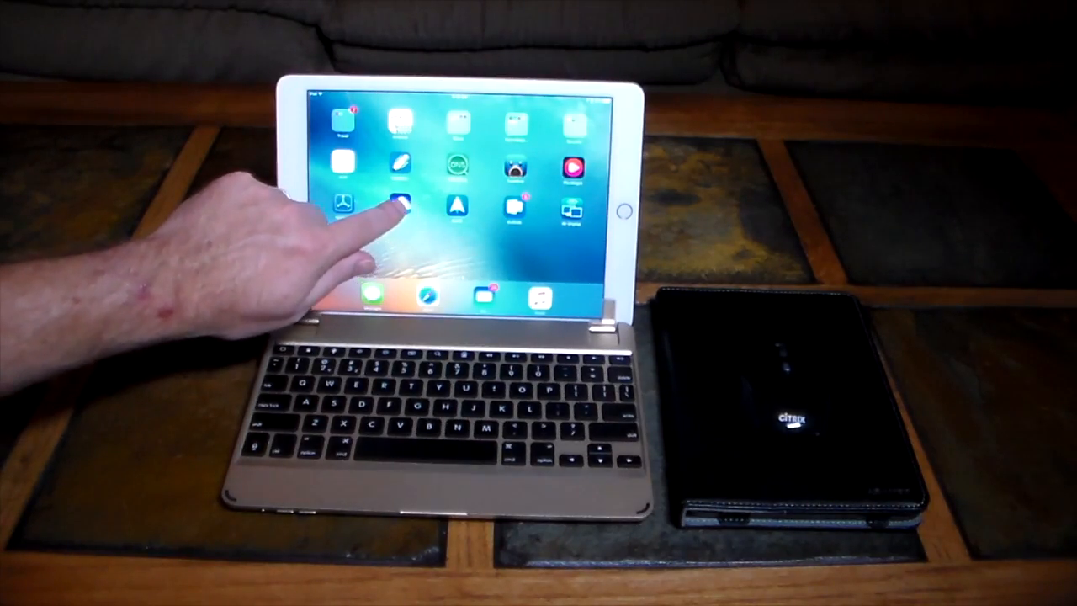
Step: Launch Jump Desktop from the home screen and show the list of saved computers
click(396, 199)
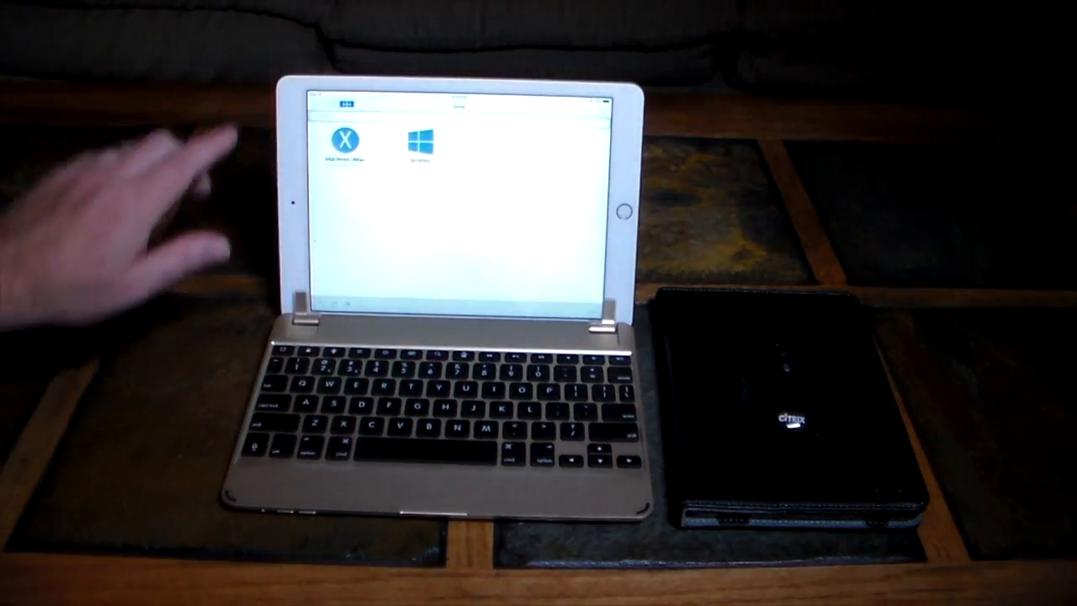
click(431, 138)
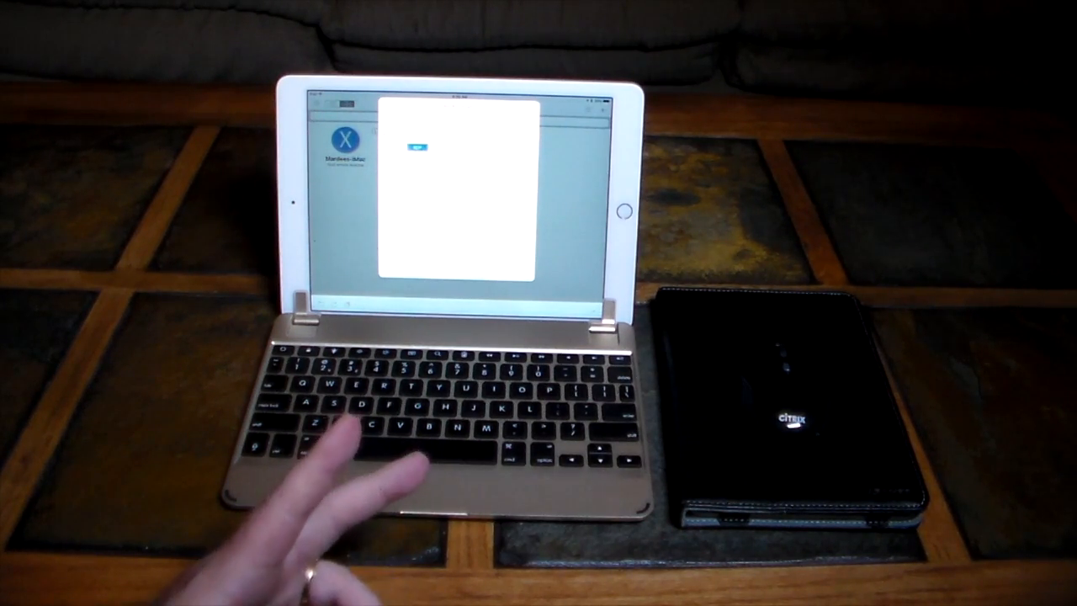
mouse_move(337, 454)
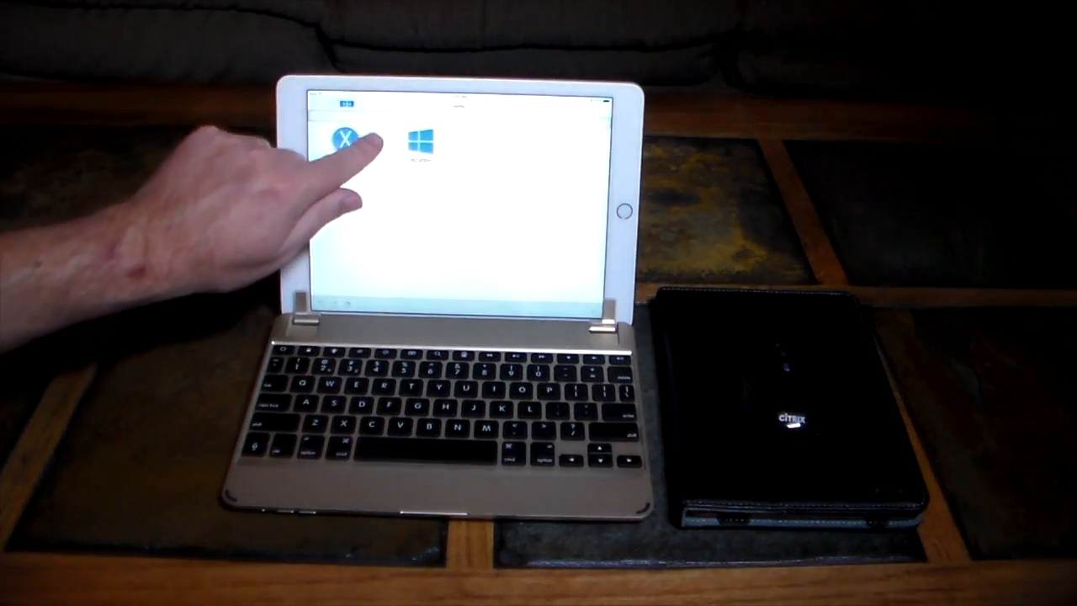
click(424, 138)
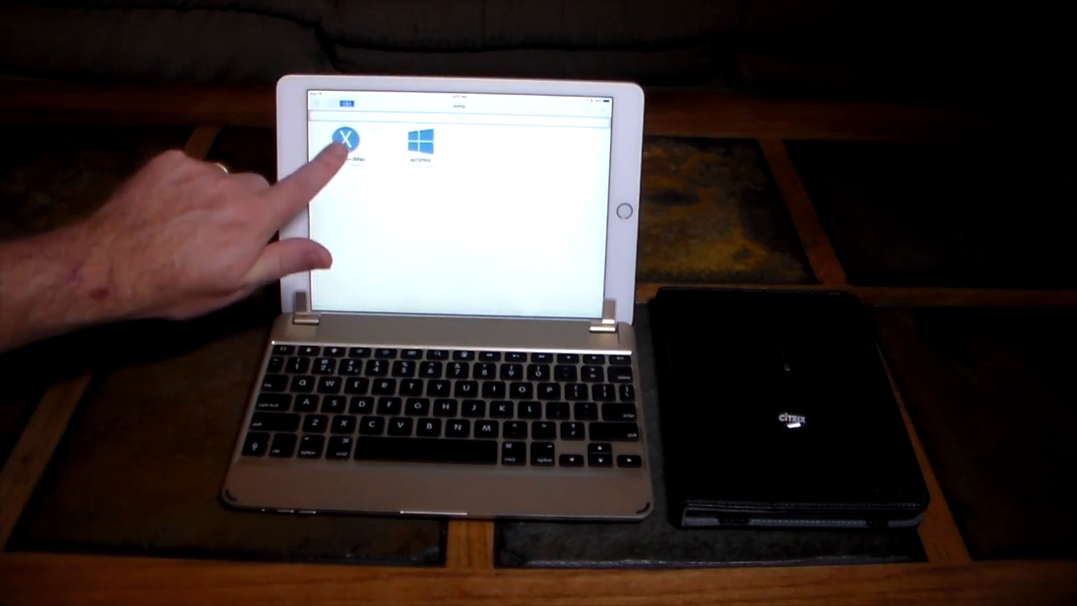
click(350, 135)
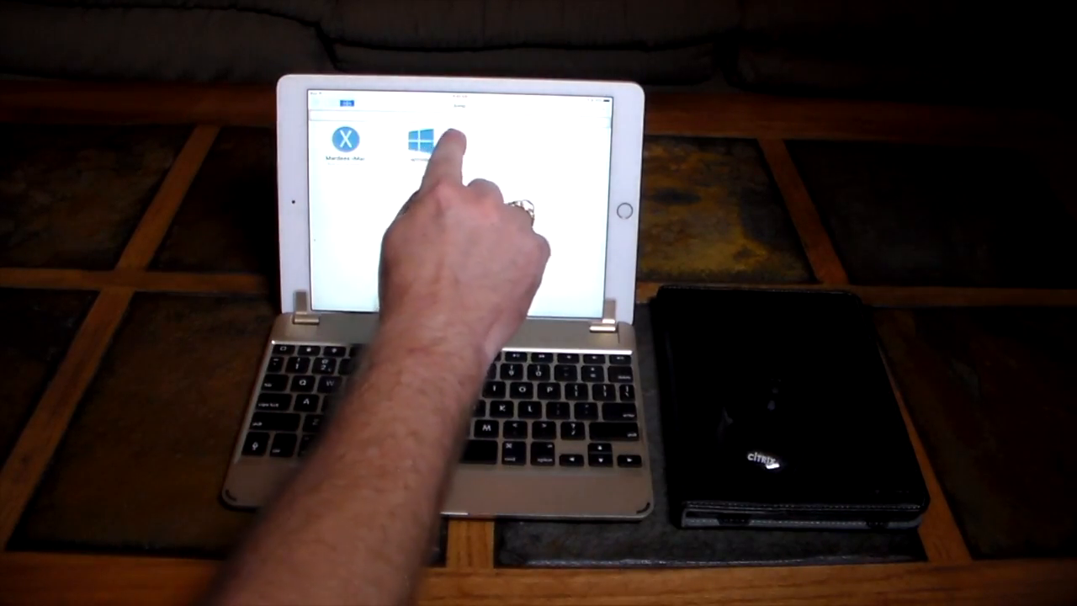
click(418, 138)
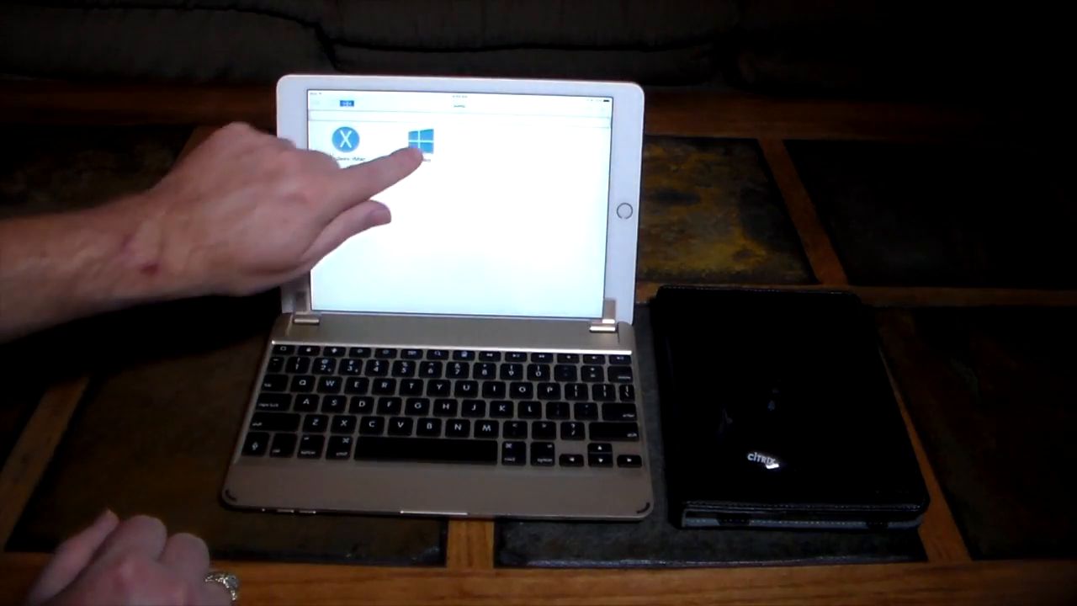
click(417, 138)
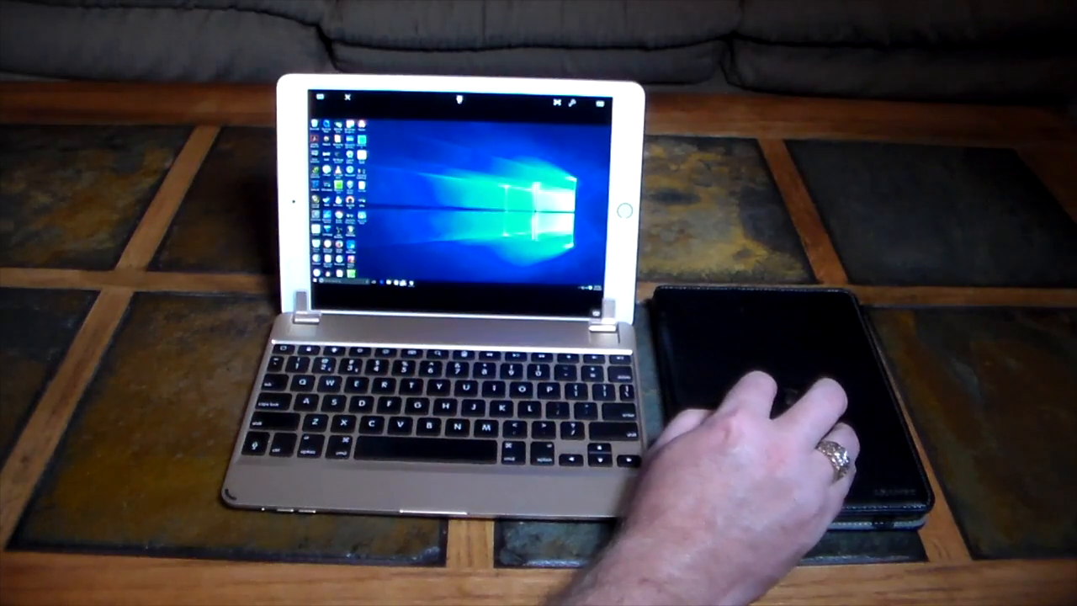
mouse_move(758, 412)
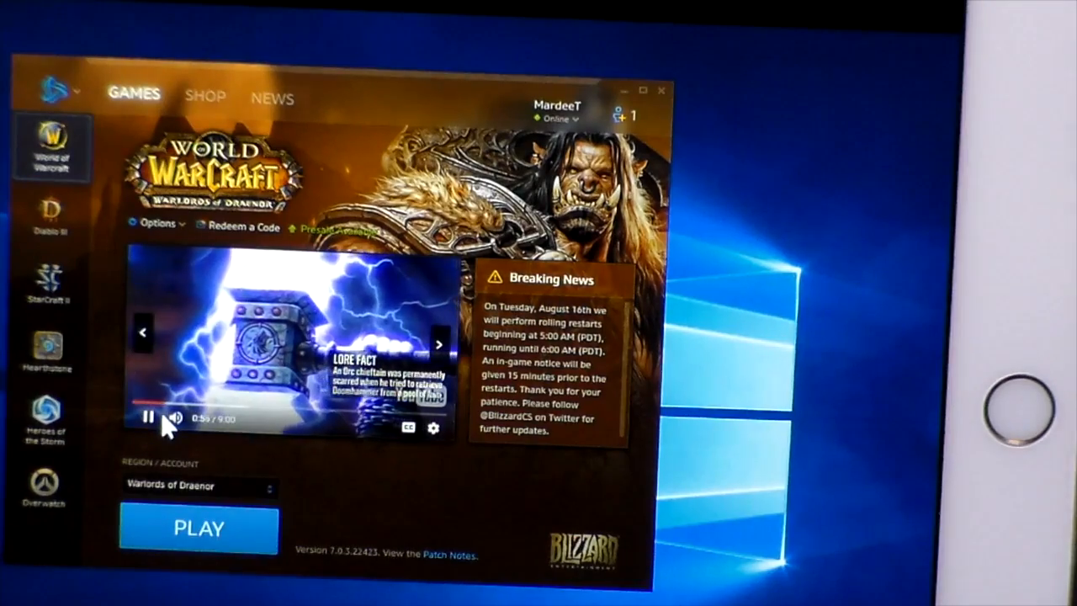
Step: Pause the launcher's lore video and start World of Warcraft with Play
click(145, 419)
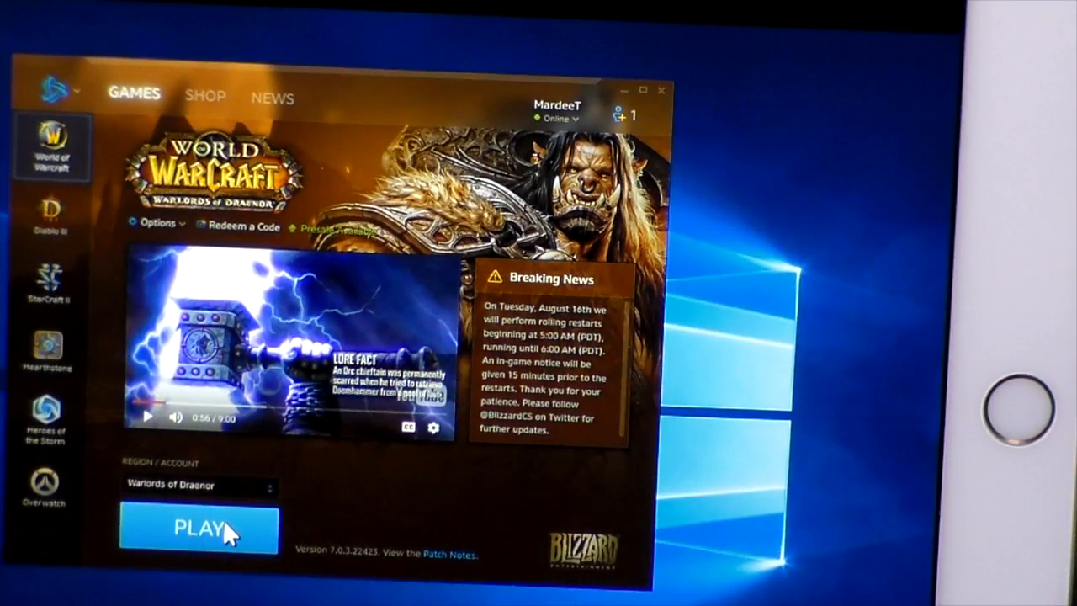
click(198, 525)
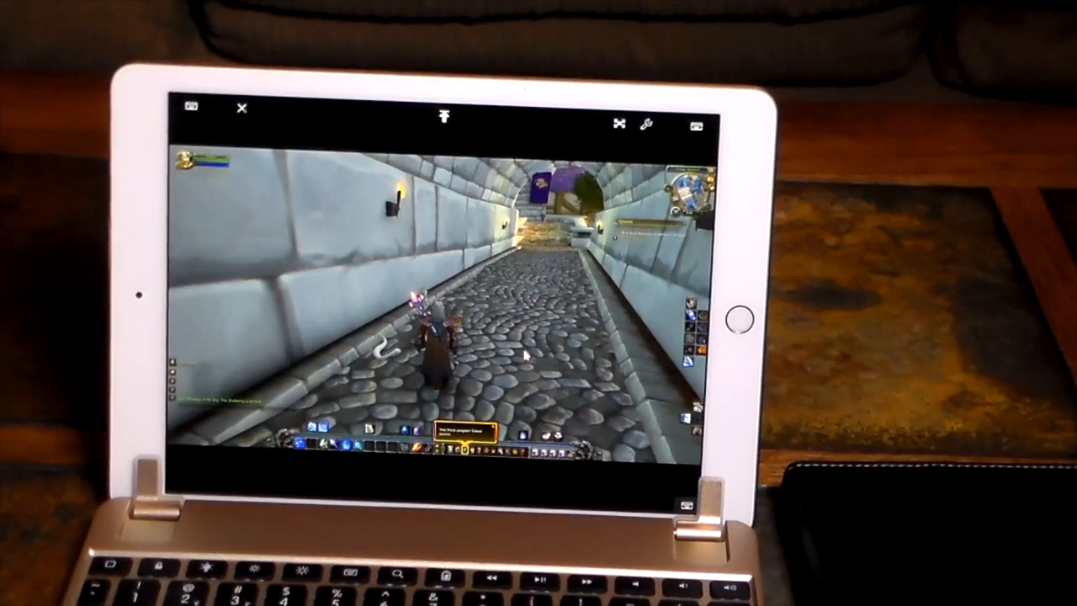